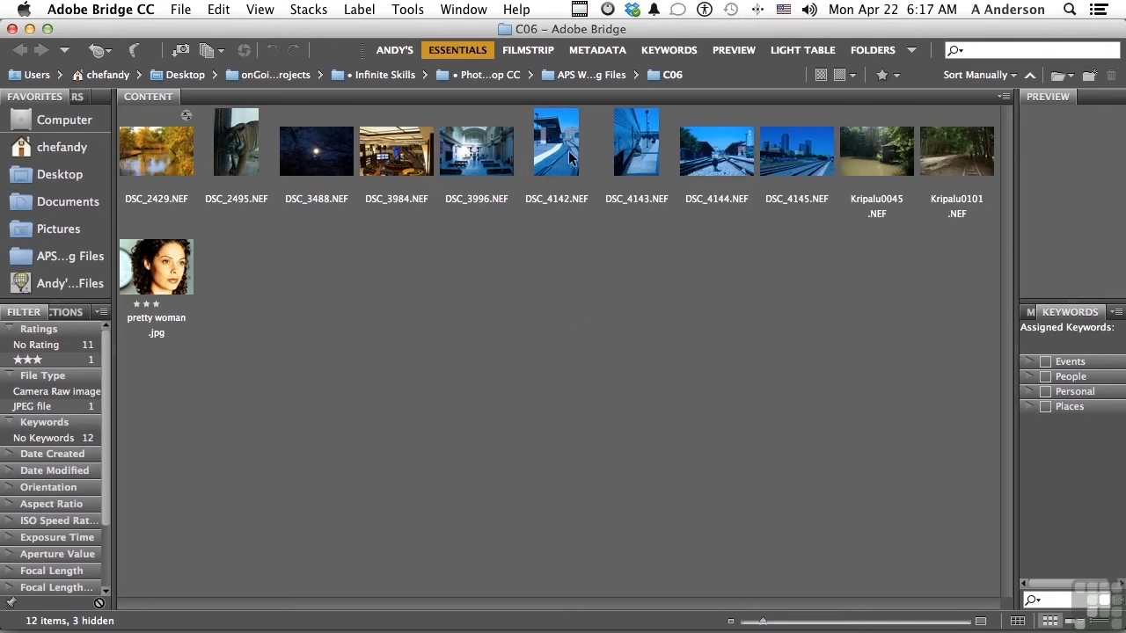
pyautogui.moveTo(789, 171)
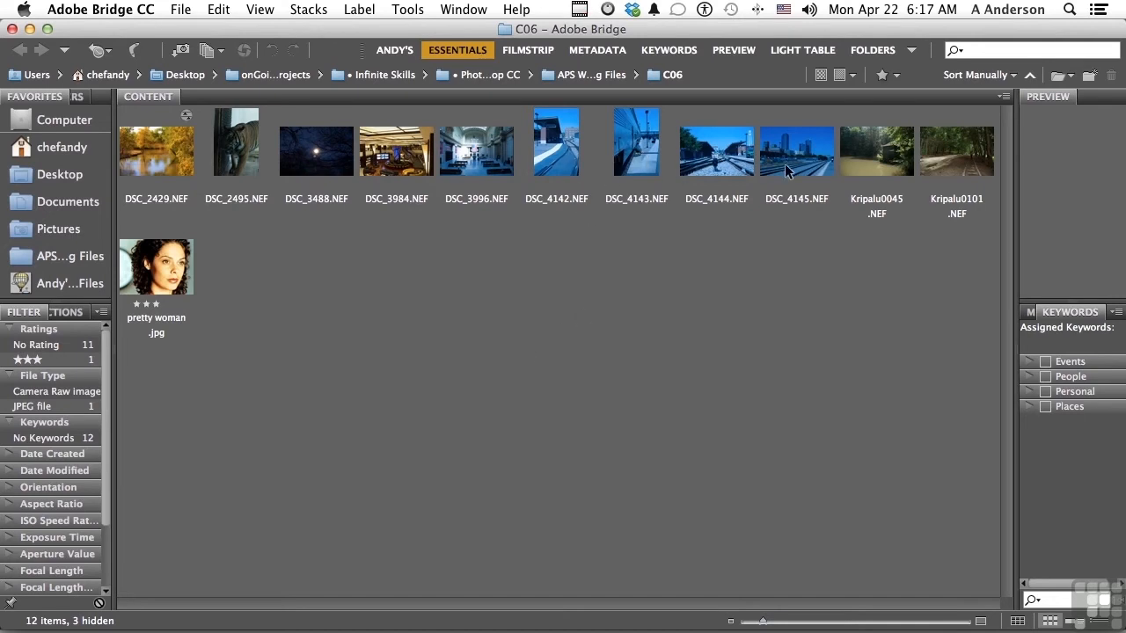
pyautogui.moveTo(764, 324)
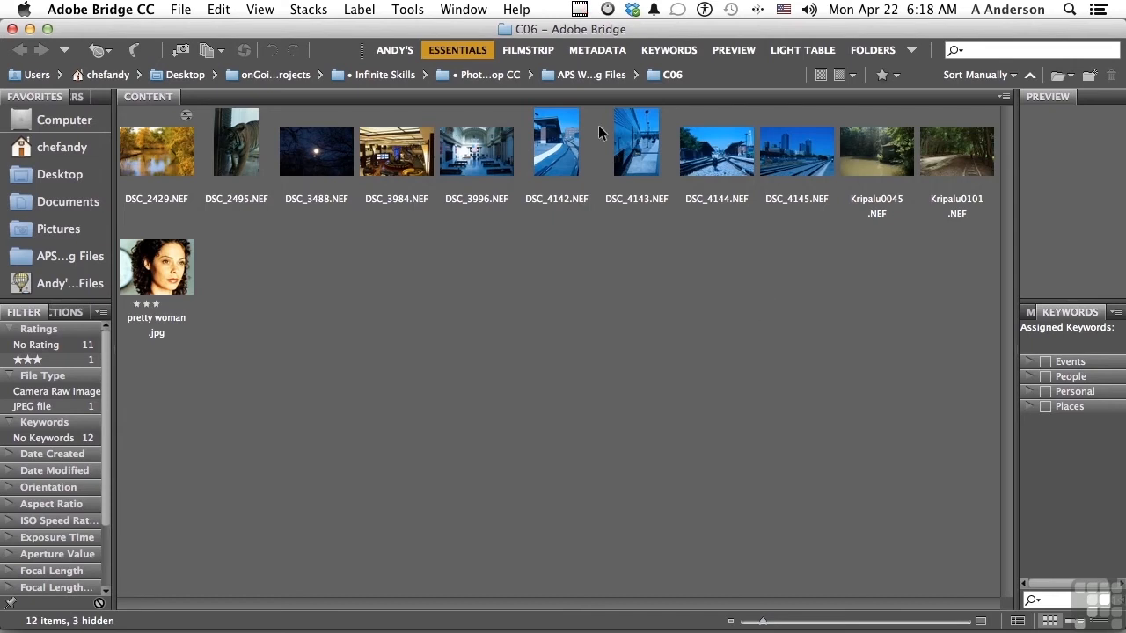
# - Select DSC_4142 through DSC_4145, open them in Camera Raw and browse the filmstrip back to DSC_4142
pyautogui.click(556, 143)
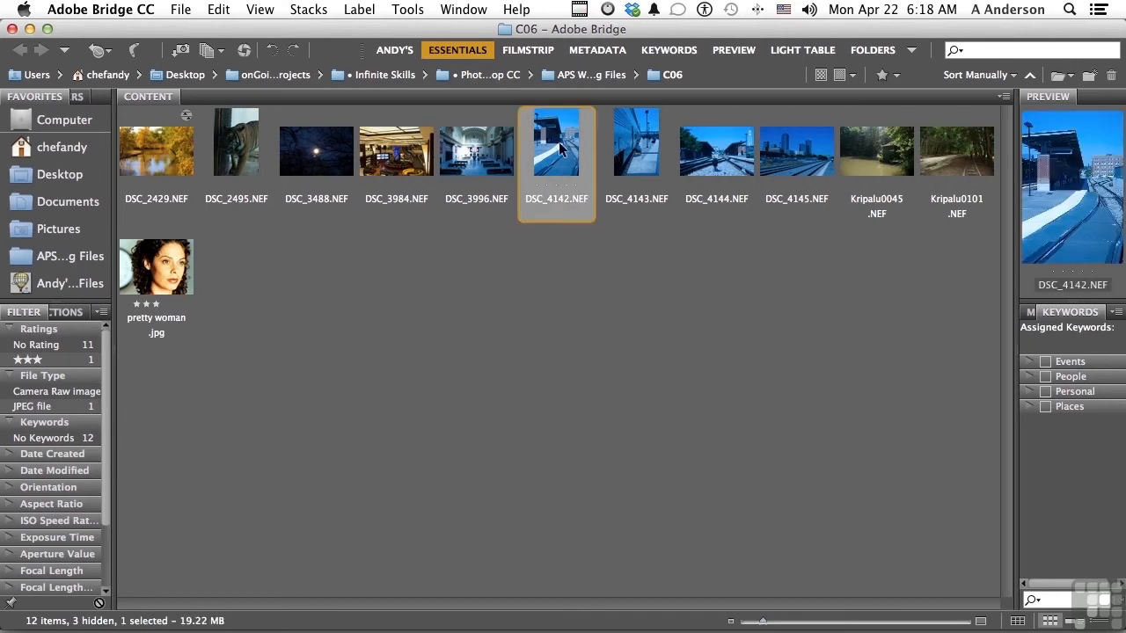
pyautogui.moveTo(823, 179)
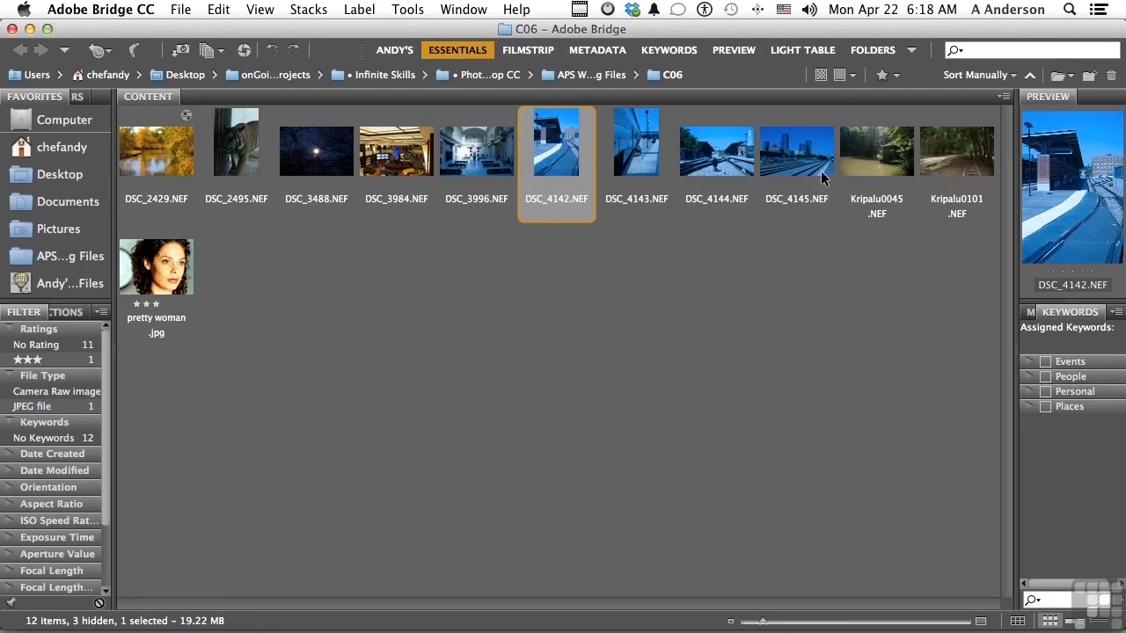
pyautogui.click(797, 141)
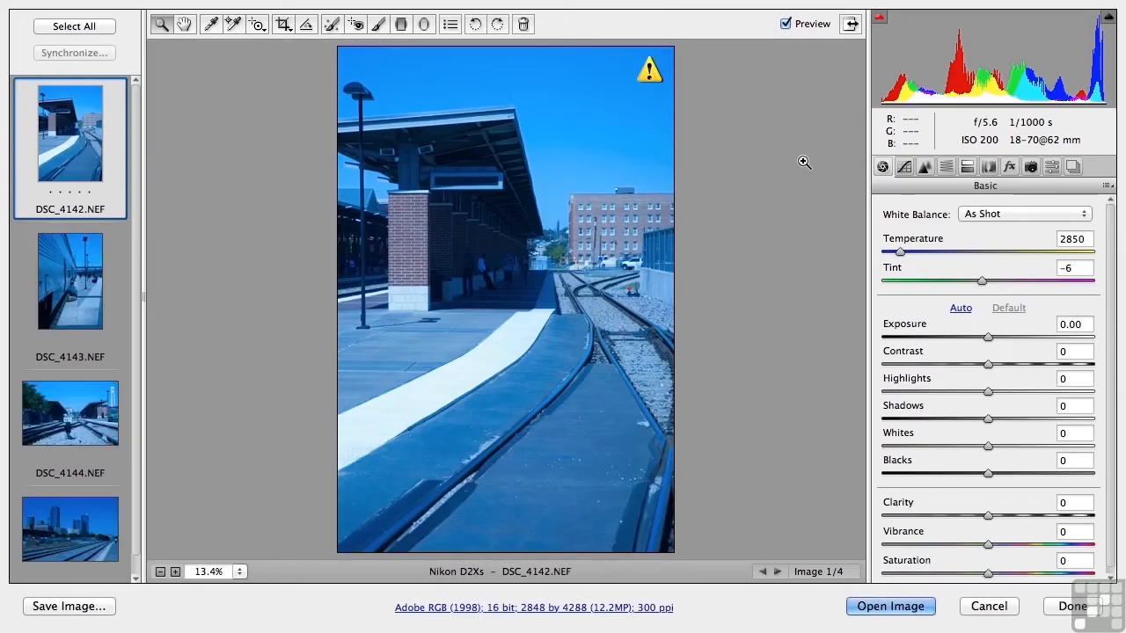
pyautogui.click(71, 282)
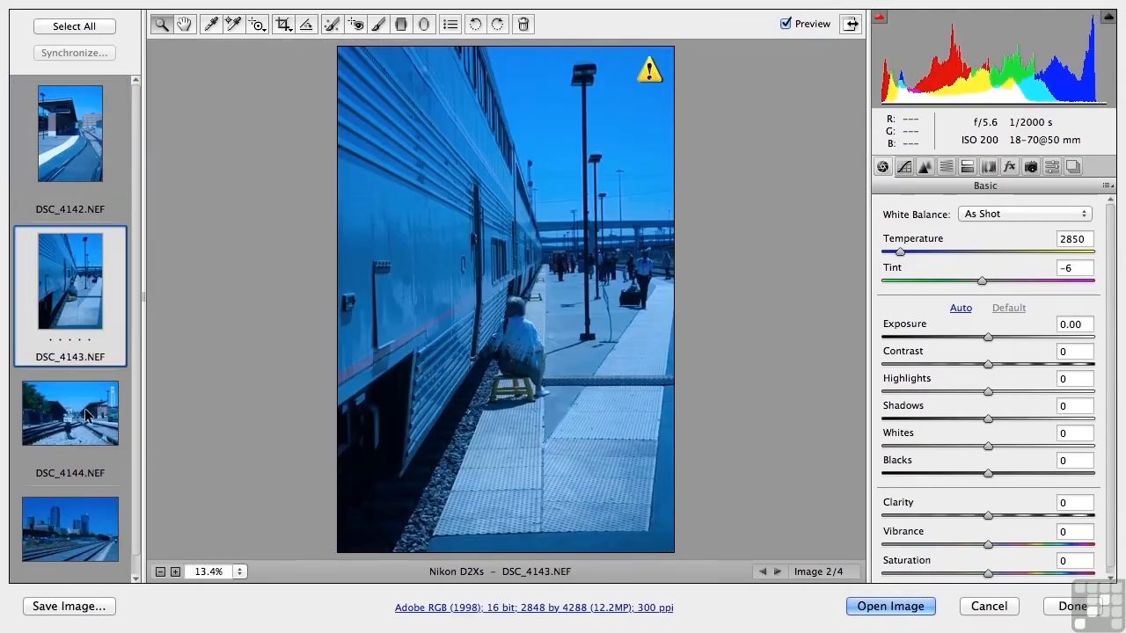
pyautogui.click(70, 528)
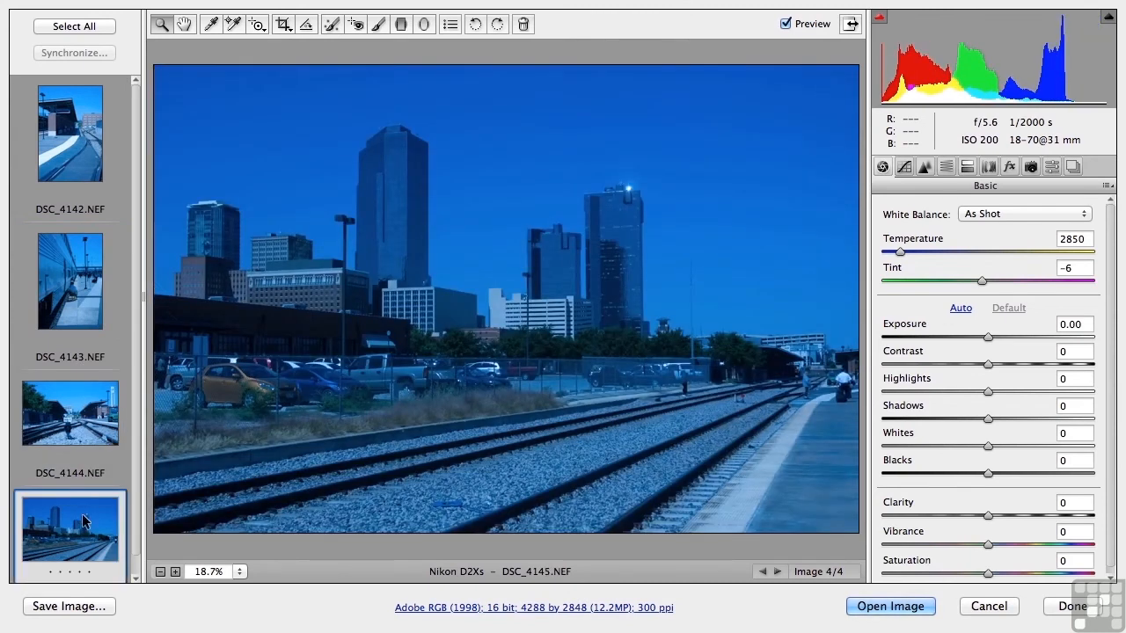
pyautogui.click(71, 132)
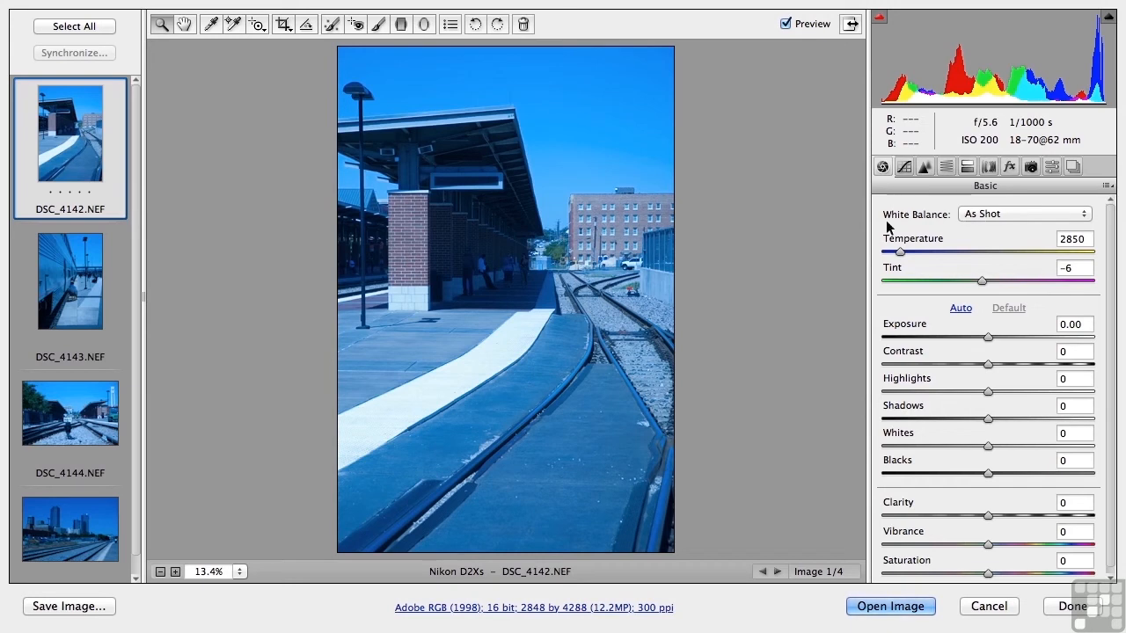
pyautogui.click(1024, 214)
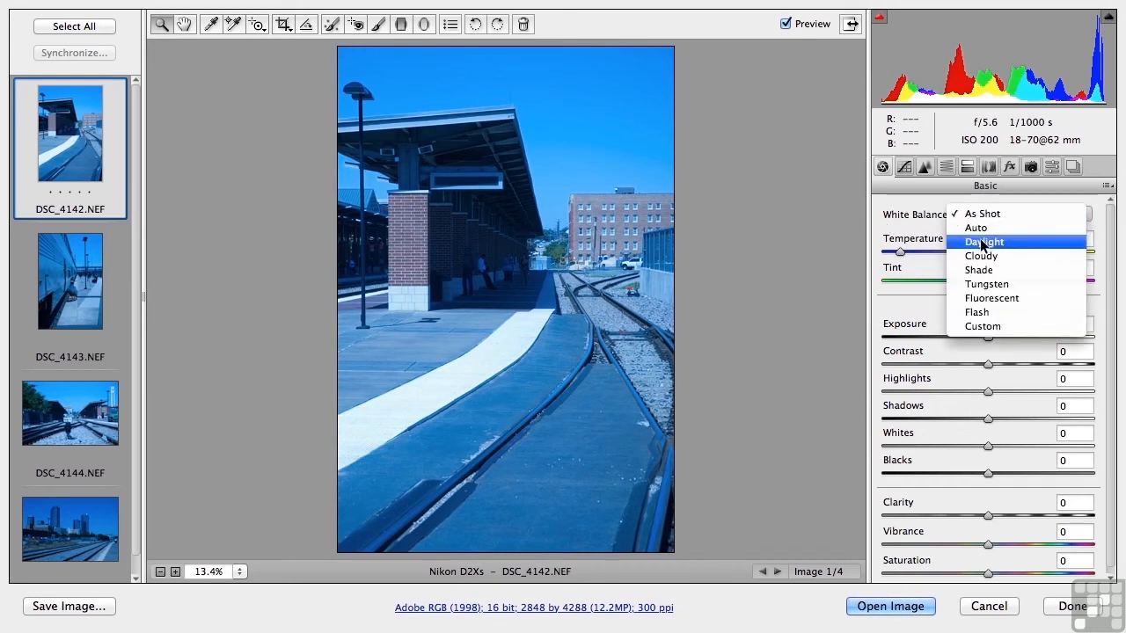
pyautogui.click(984, 241)
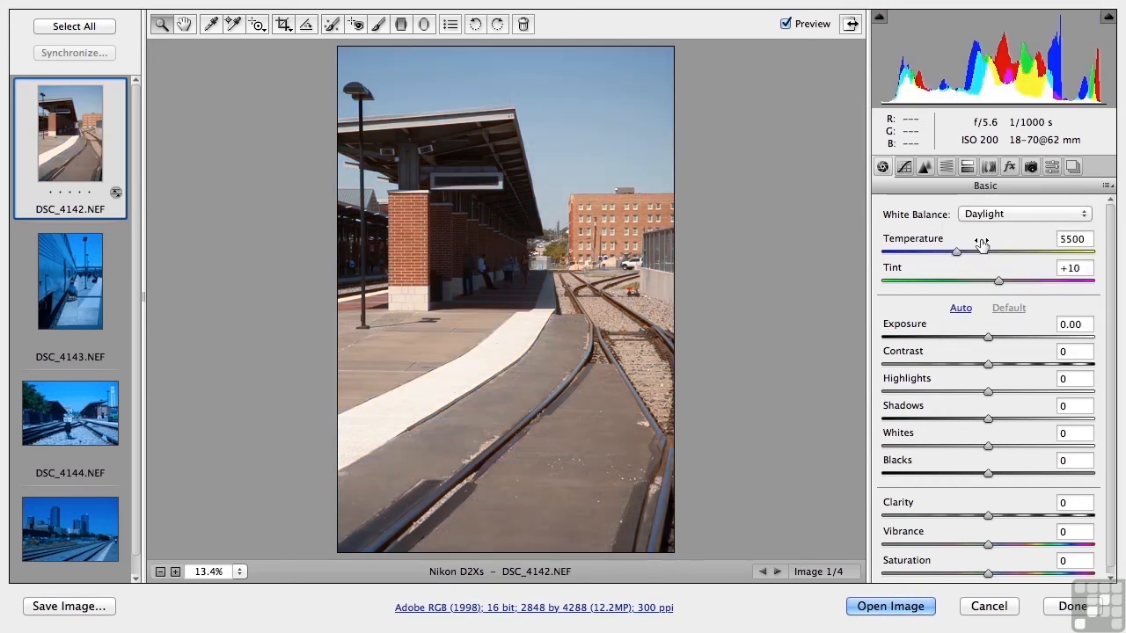
pyautogui.click(1024, 214)
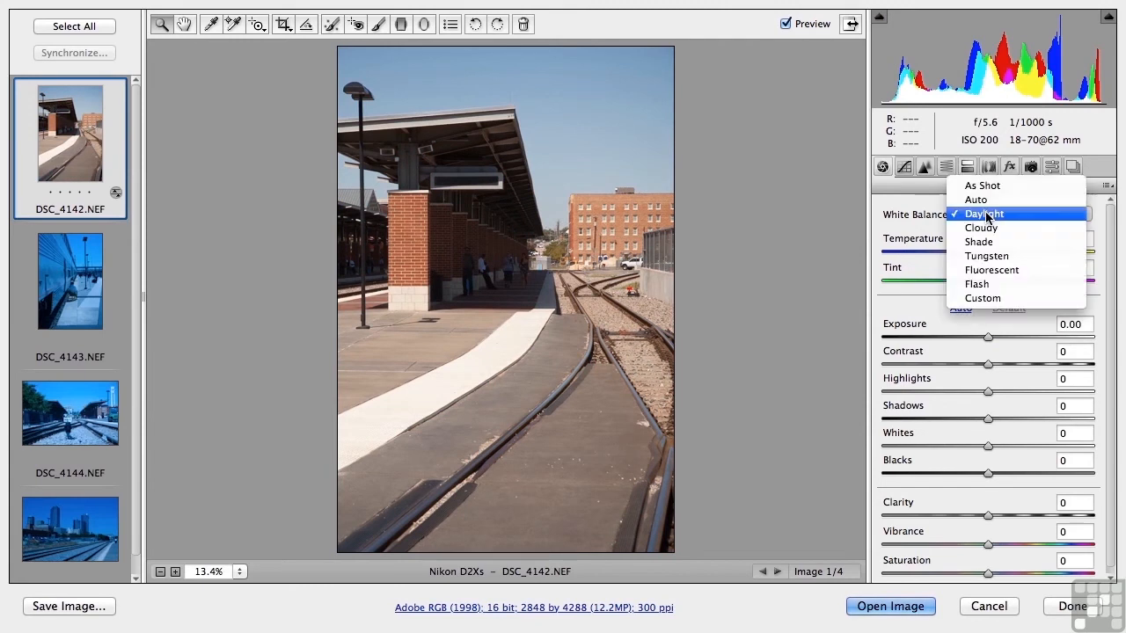
pyautogui.moveTo(991, 186)
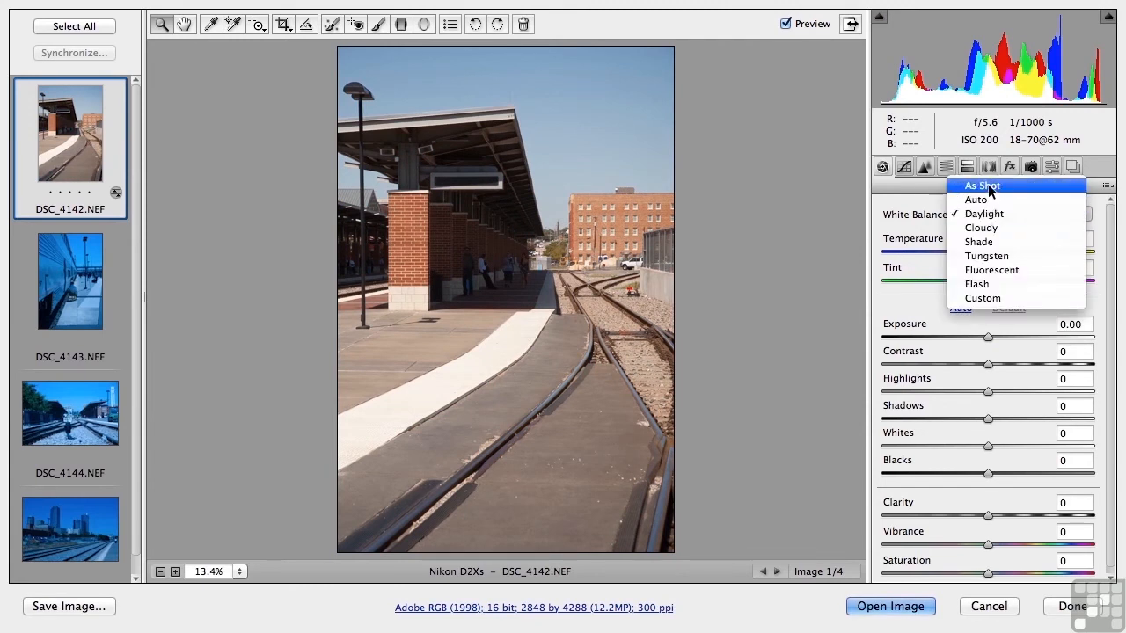
pyautogui.click(982, 185)
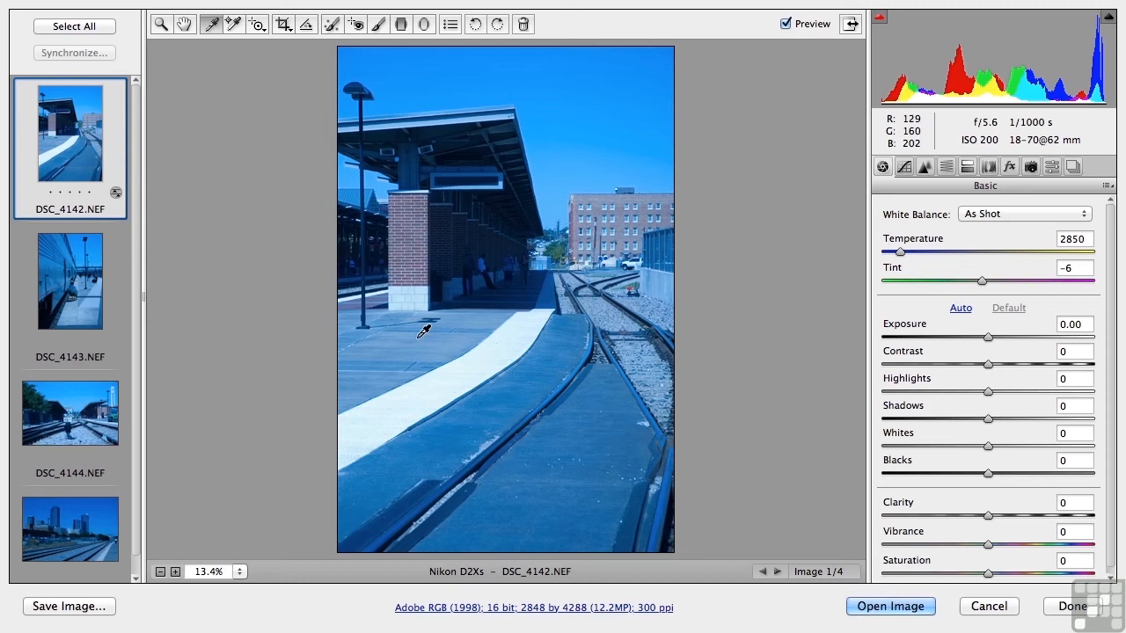
# - Set white balance from the neutral grey platform, select all four photos and start Synchronize
pyautogui.click(424, 331)
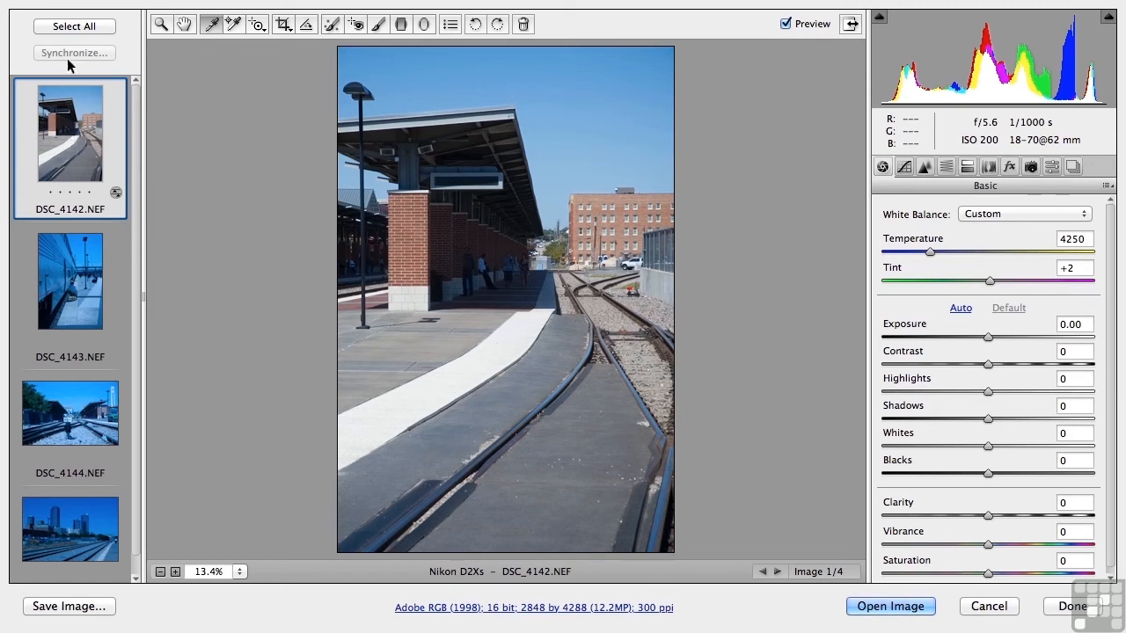
pyautogui.click(74, 26)
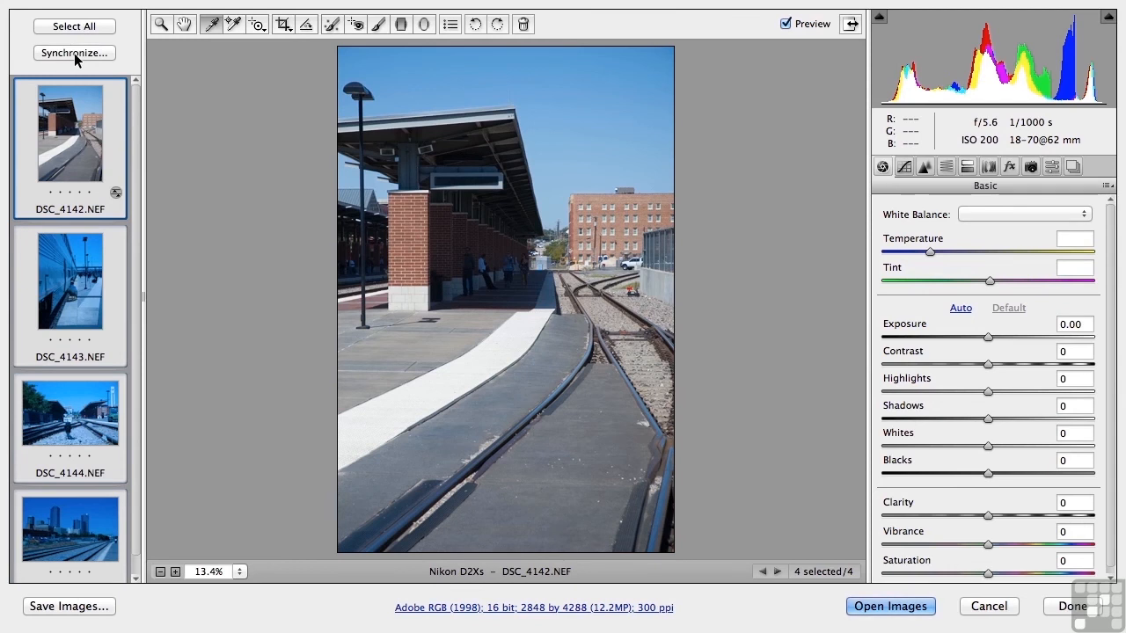
pyautogui.click(74, 52)
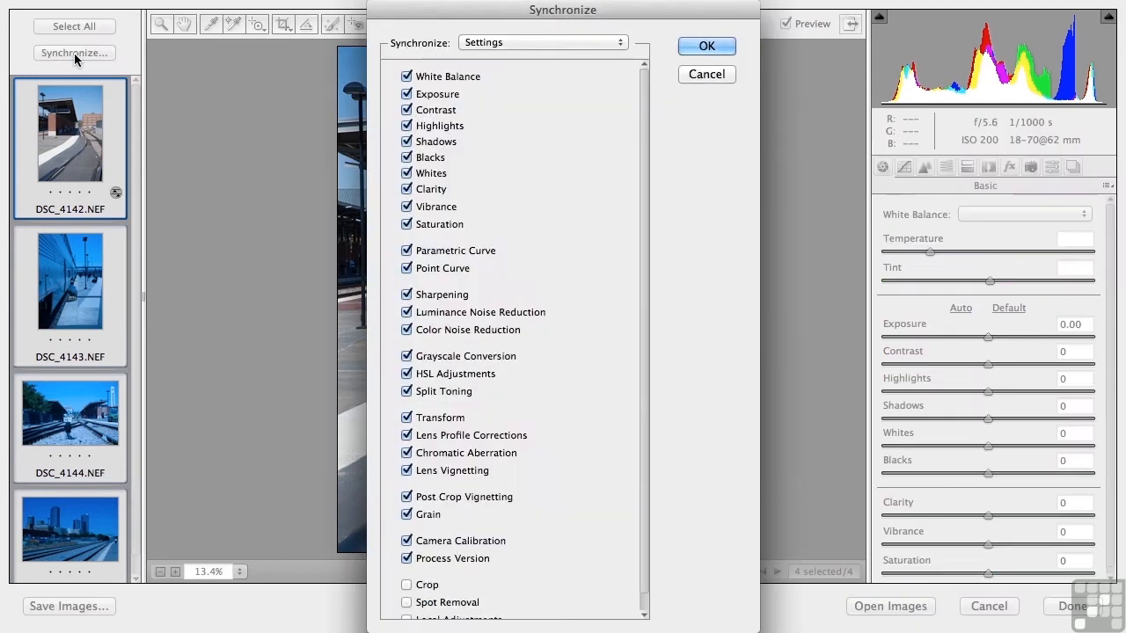
pyautogui.moveTo(488, 128)
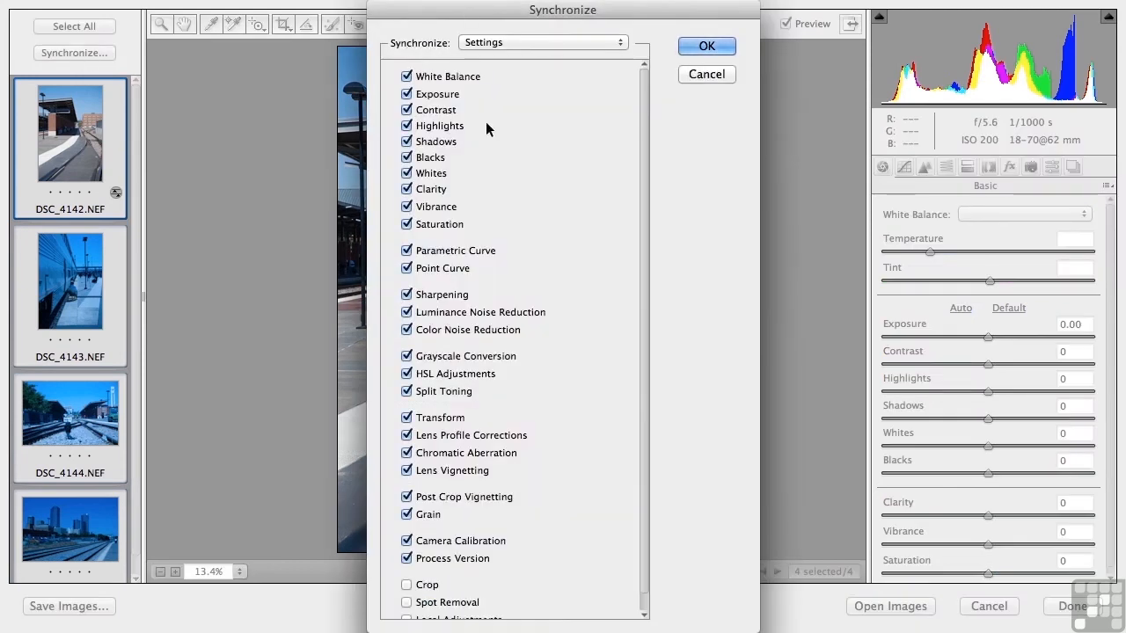
pyautogui.moveTo(531, 500)
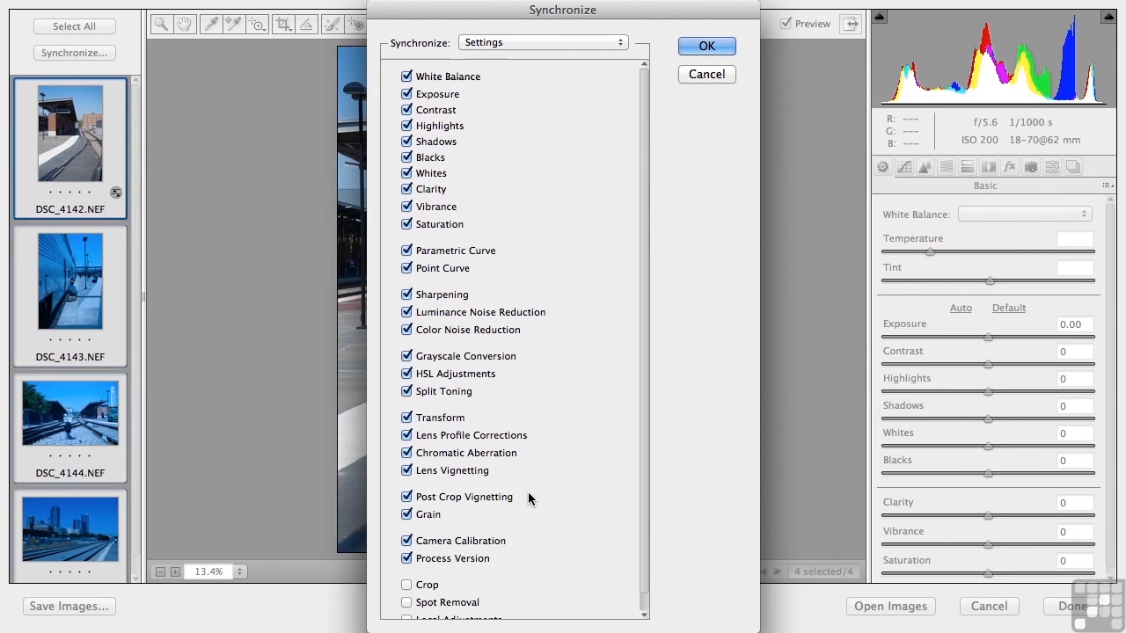
pyautogui.moveTo(570, 285)
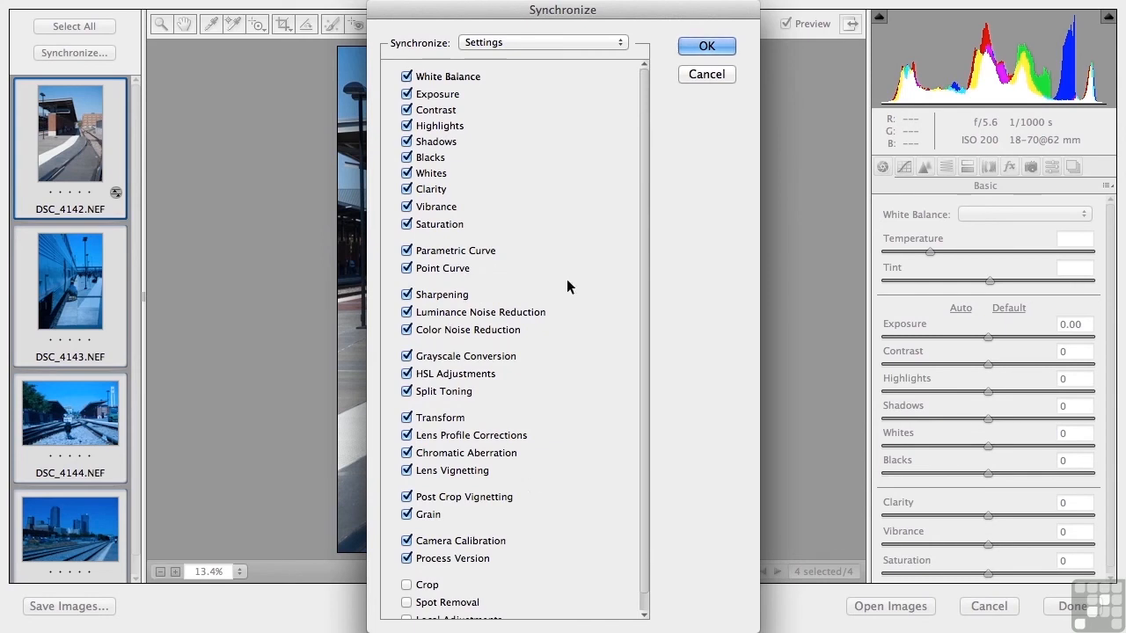
pyautogui.moveTo(451, 152)
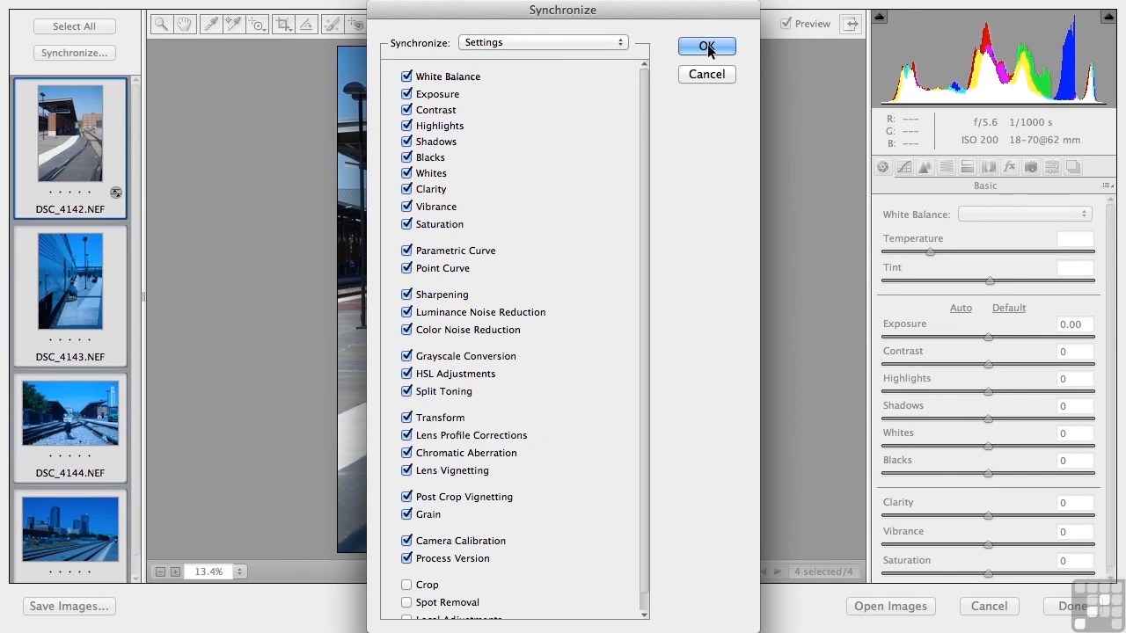
# - Confirm synchronizing the settings to all four photos and finish editing in Camera Raw
pyautogui.click(707, 45)
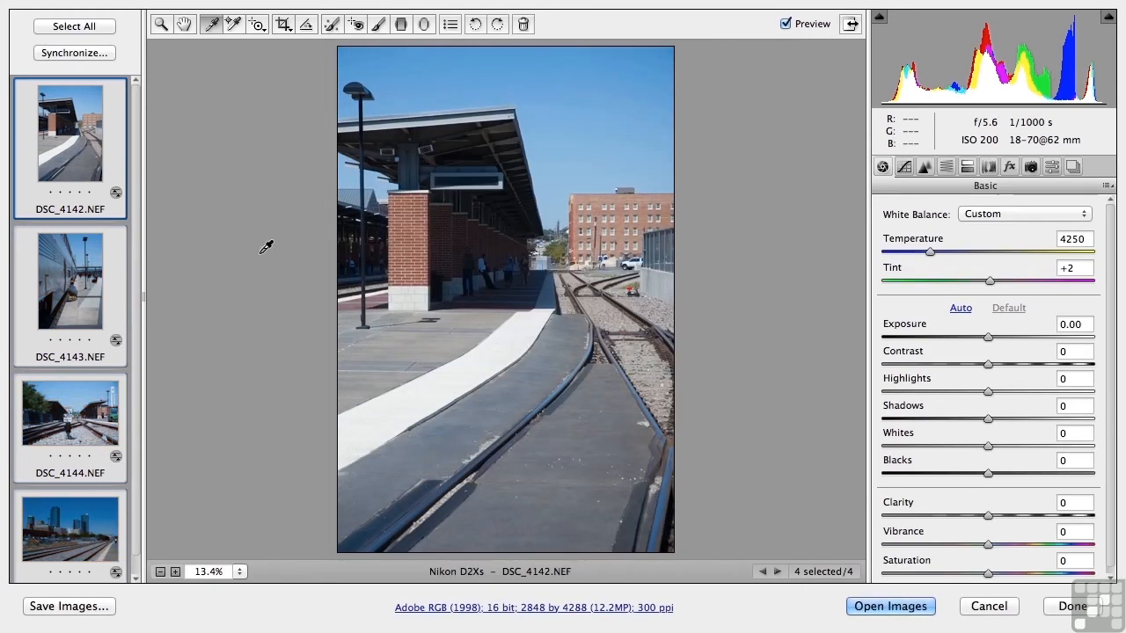
pyautogui.moveTo(105, 190)
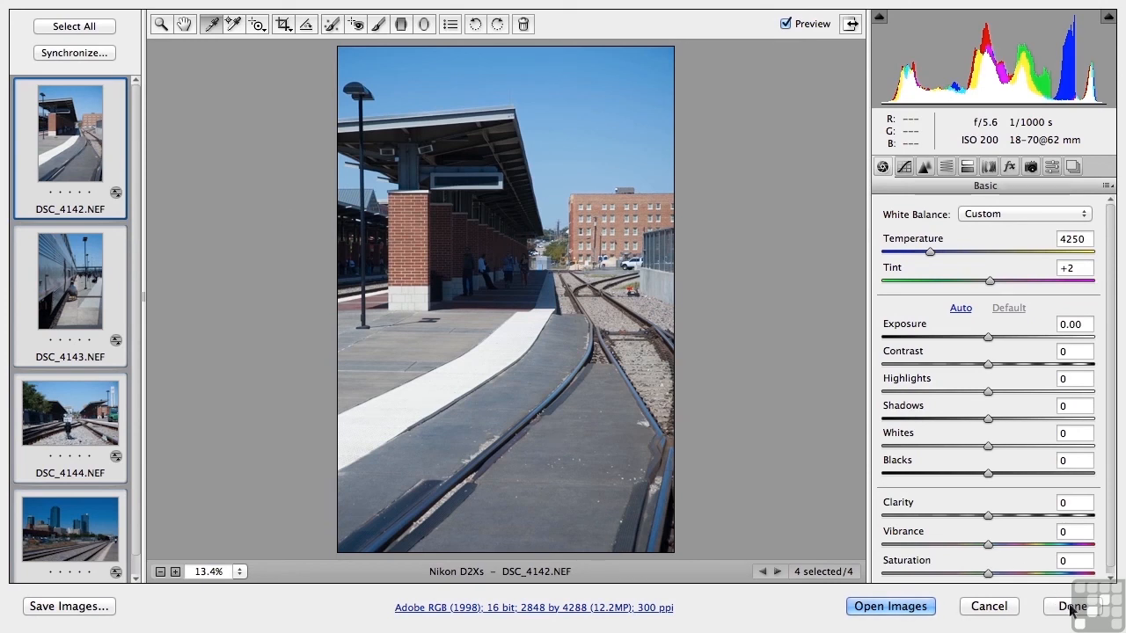
pyautogui.click(1070, 605)
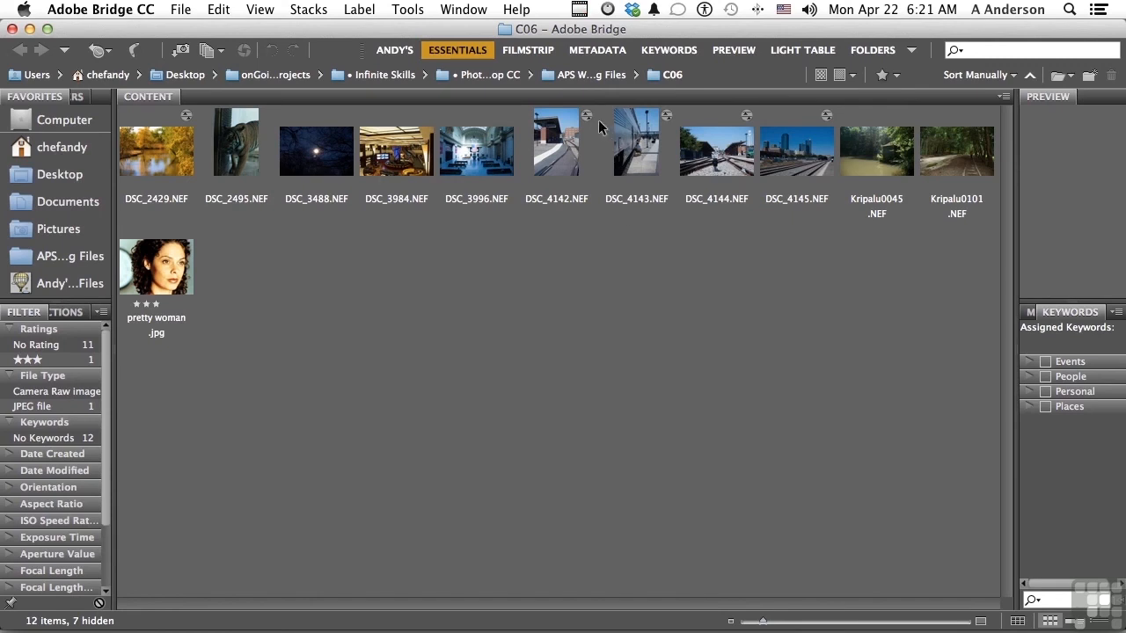
pyautogui.moveTo(665, 127)
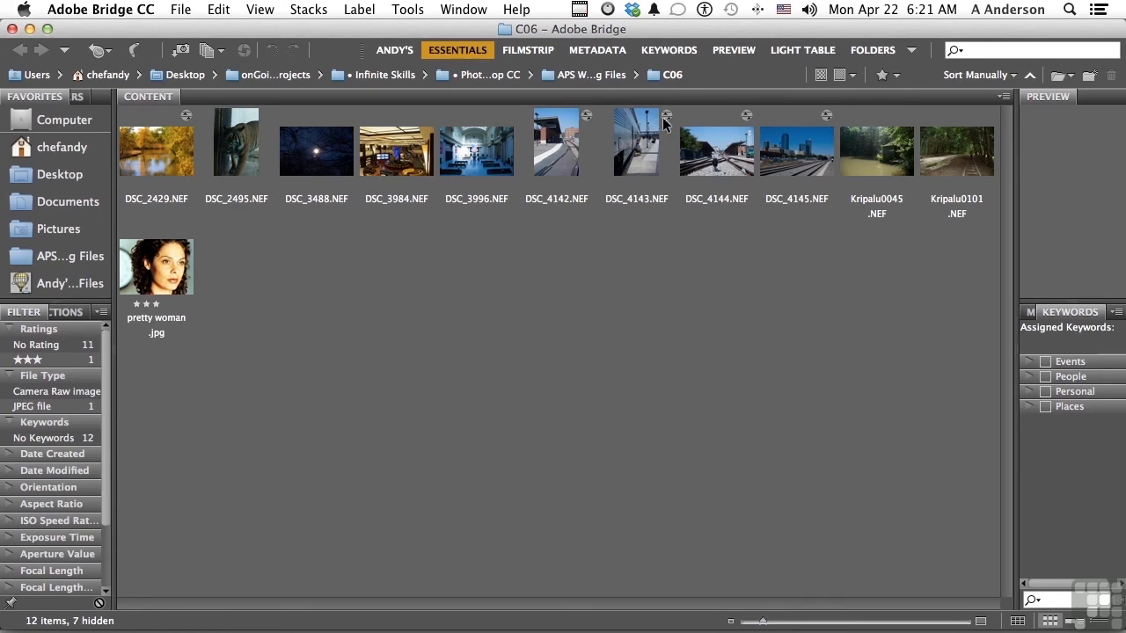
pyautogui.moveTo(648, 144)
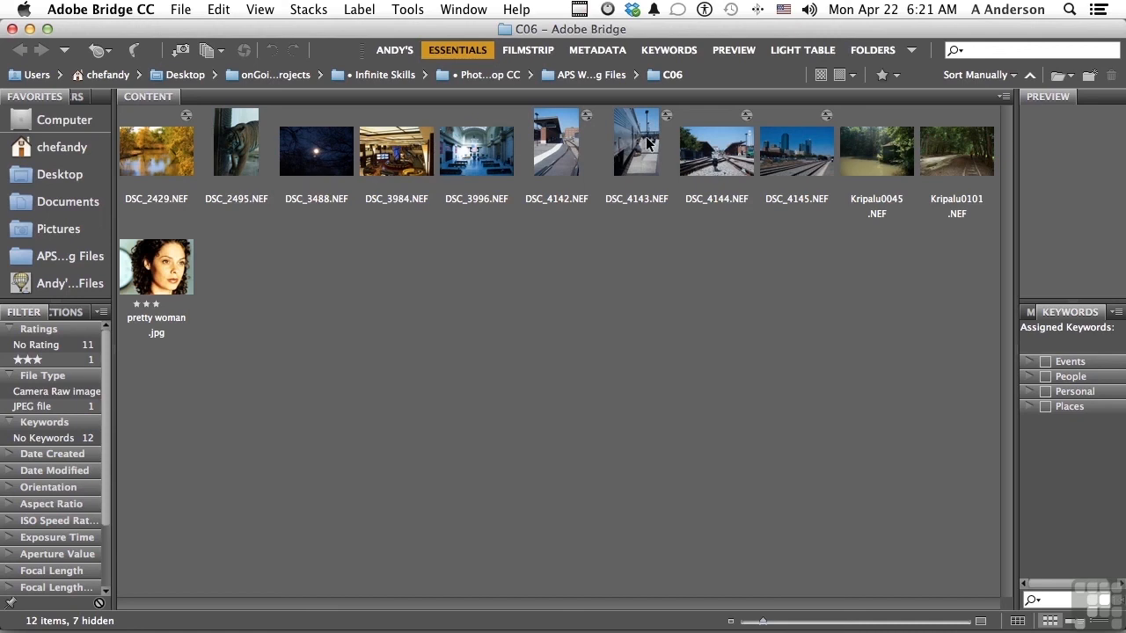
pyautogui.moveTo(556, 141)
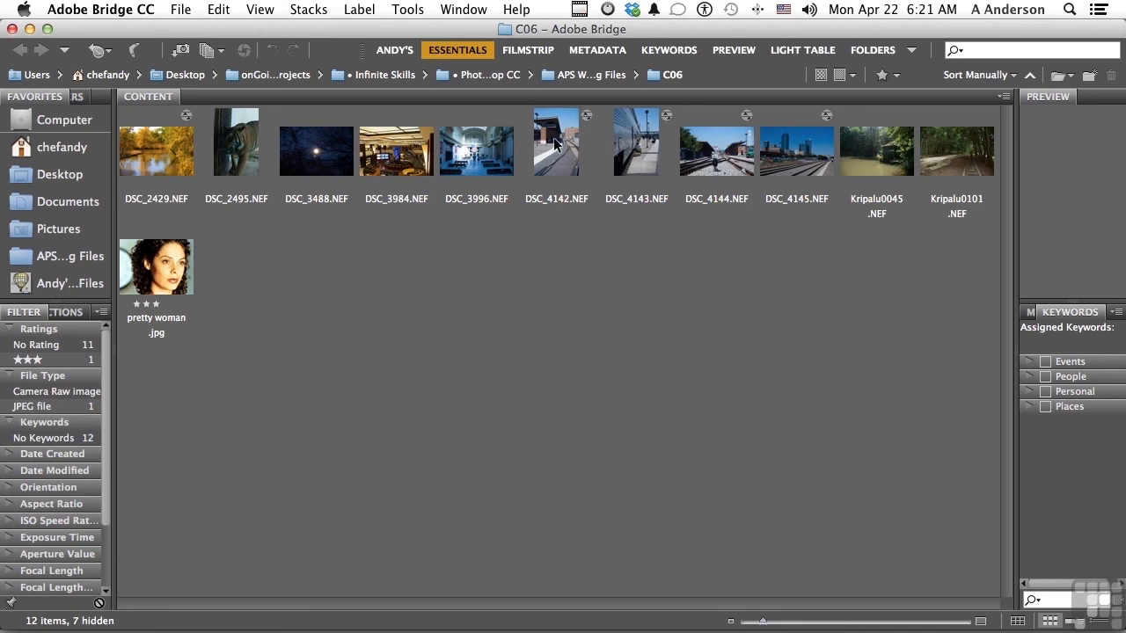
# - Bring up the context menu for the DSC_4142.NEF thumbnail in Bridge
pyautogui.rightClick(556, 141)
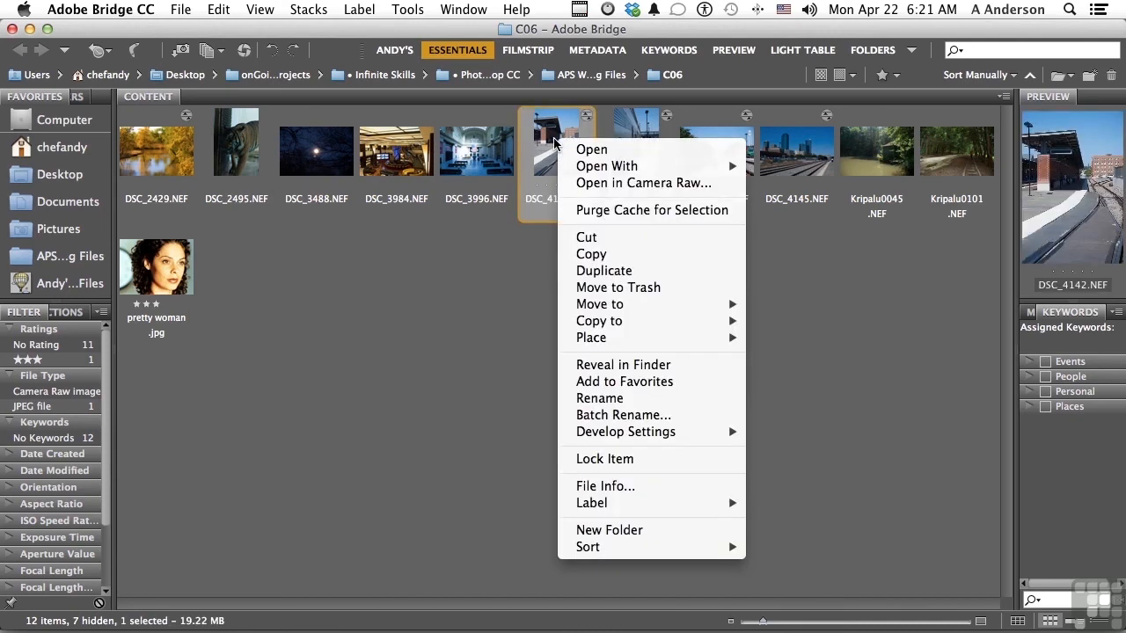
pyautogui.moveTo(623, 364)
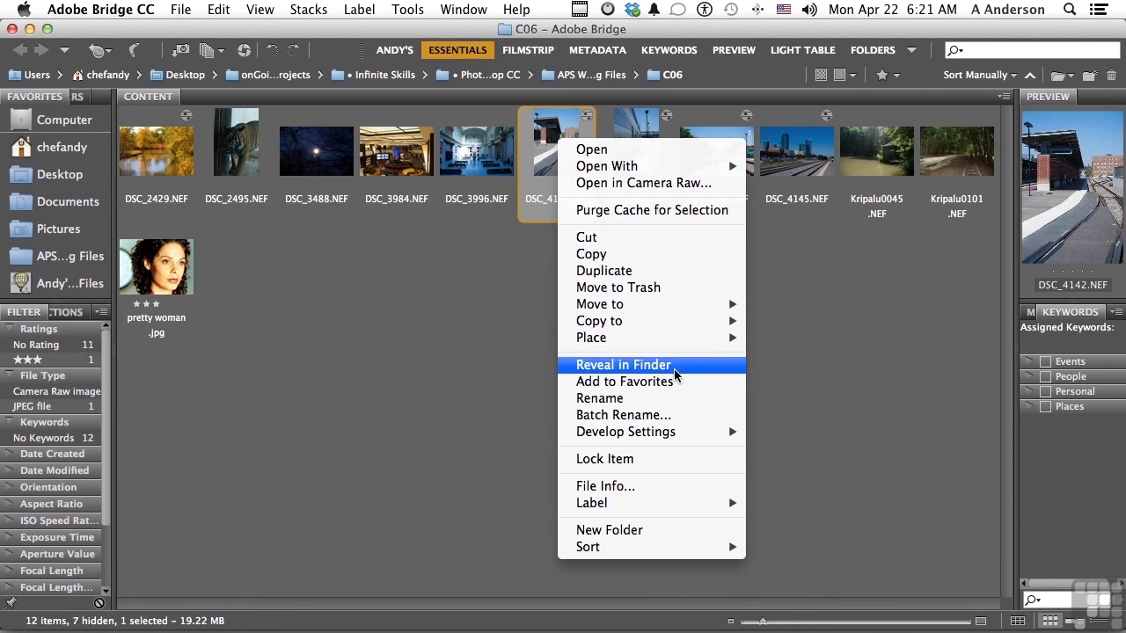
pyautogui.moveTo(56, 229)
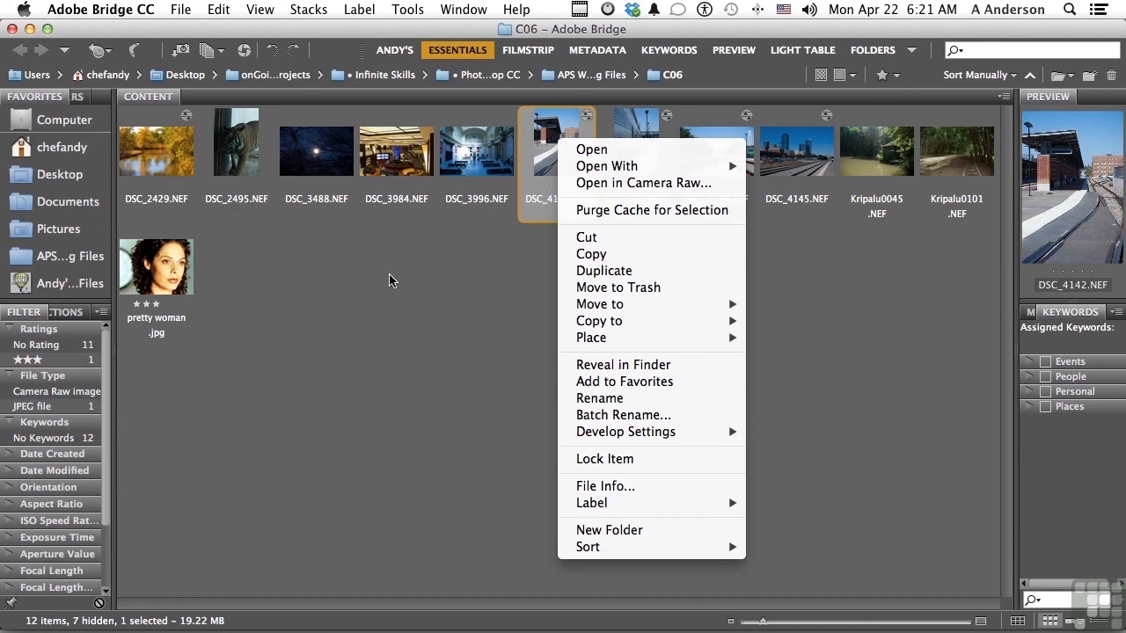
pyautogui.moveTo(588, 232)
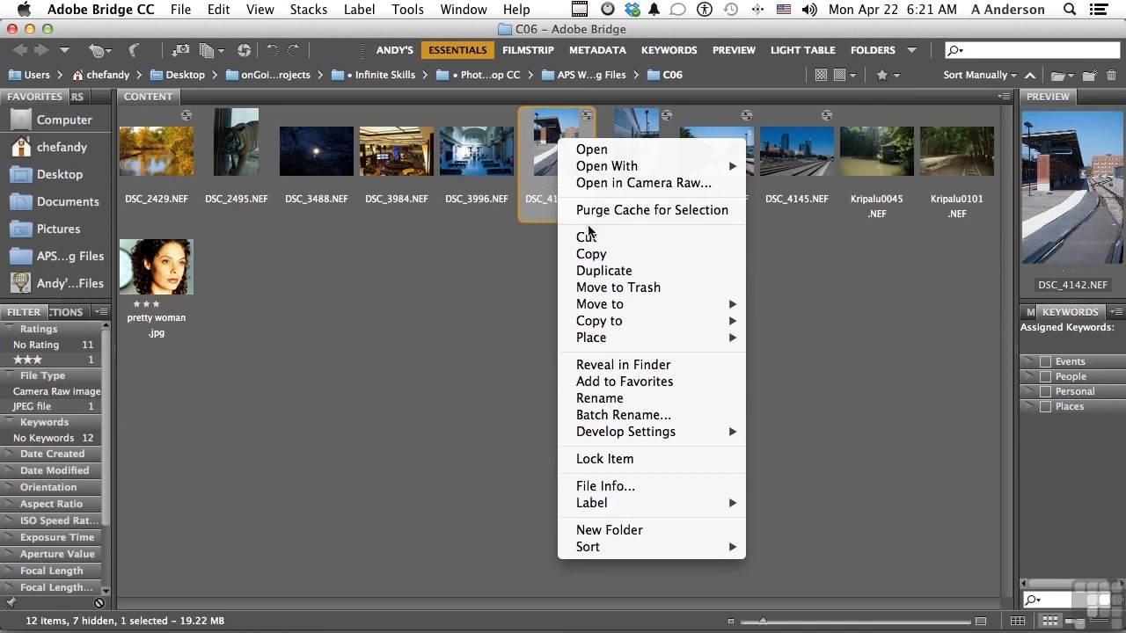
# - Reveal DSC_4142.NEF in Finder and view the C06 folder with its .xmp sidecar files
pyautogui.click(623, 365)
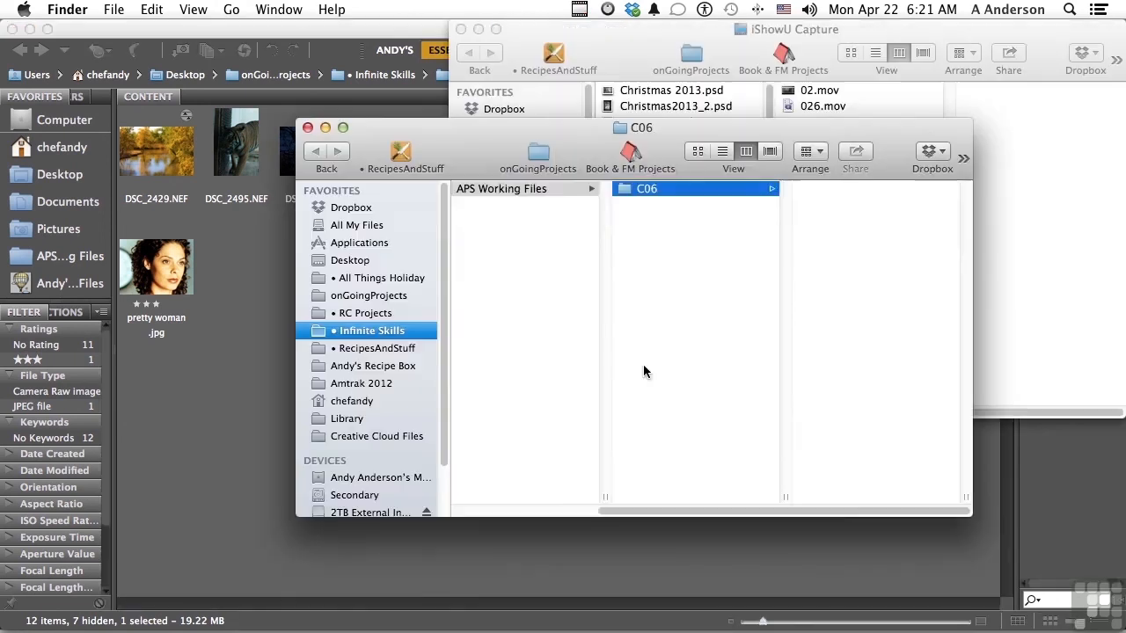
pyautogui.click(672, 362)
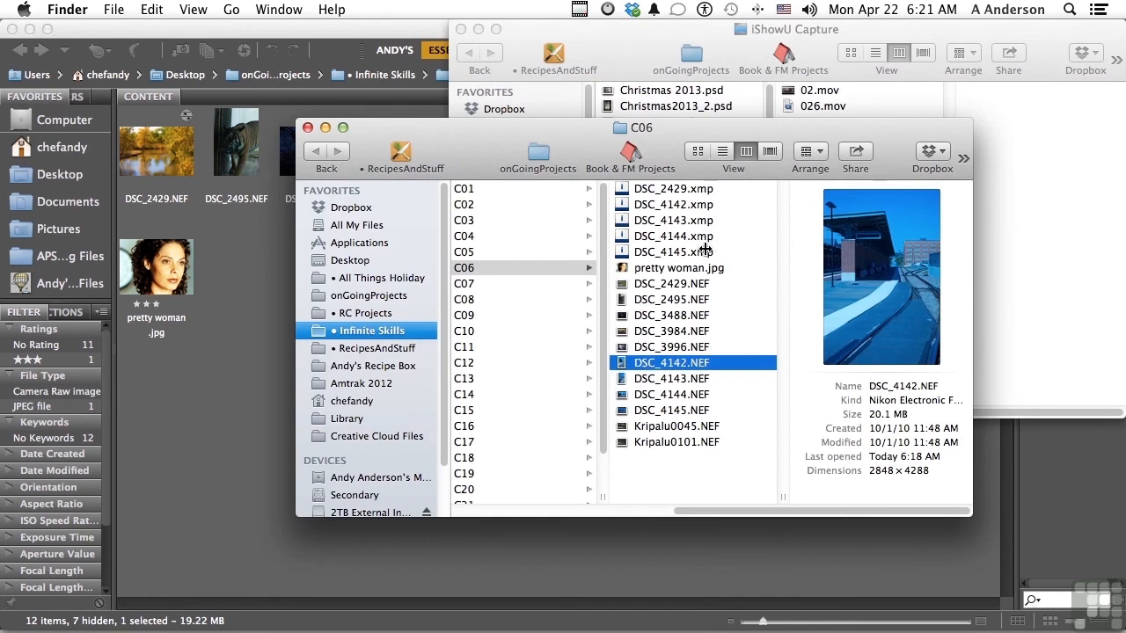
pyautogui.moveTo(707, 257)
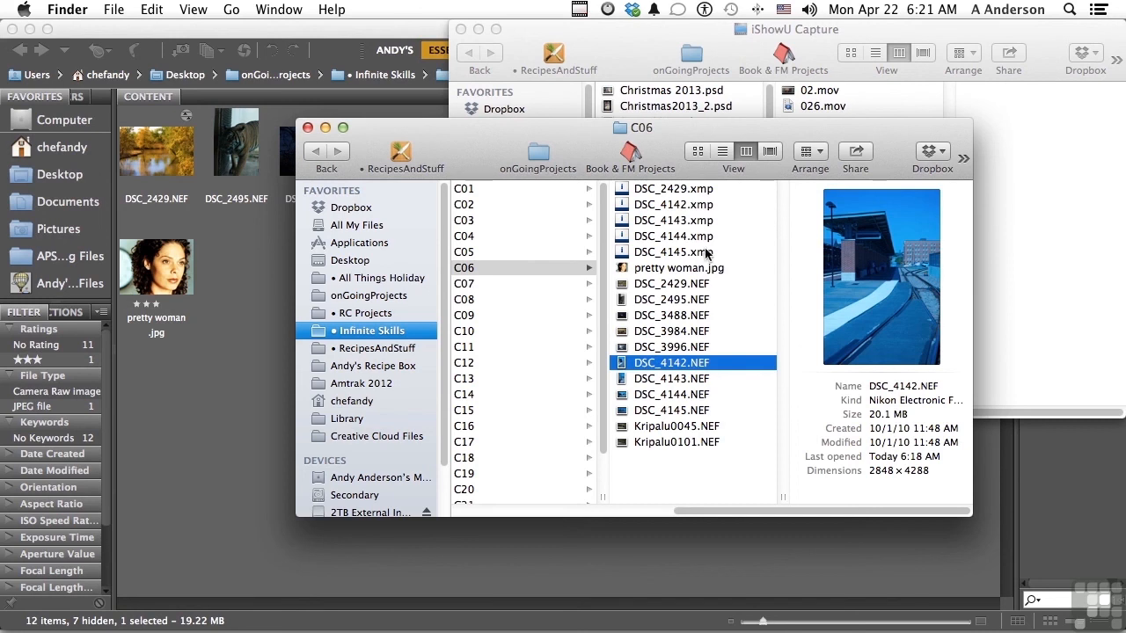
pyautogui.moveTo(683, 331)
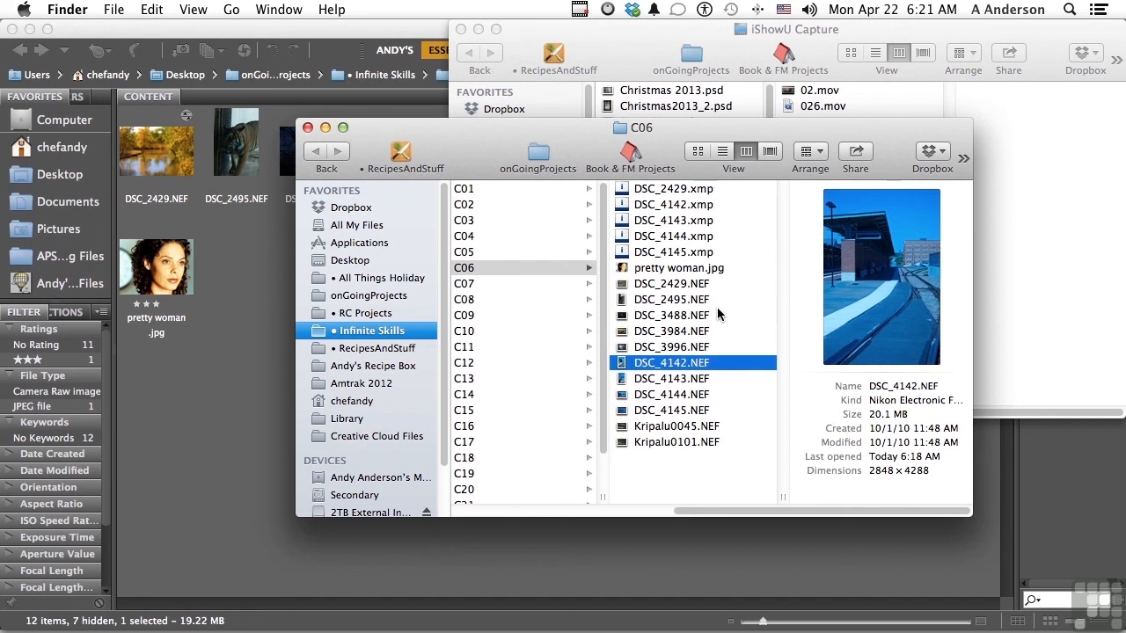
pyautogui.moveTo(883, 275)
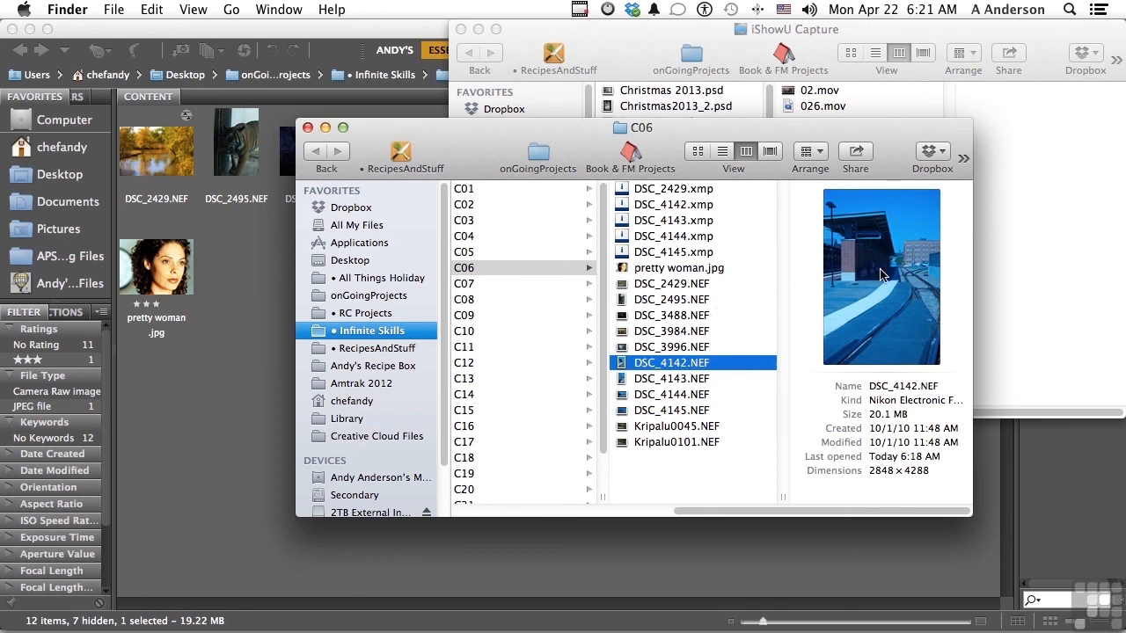
pyautogui.moveTo(274, 234)
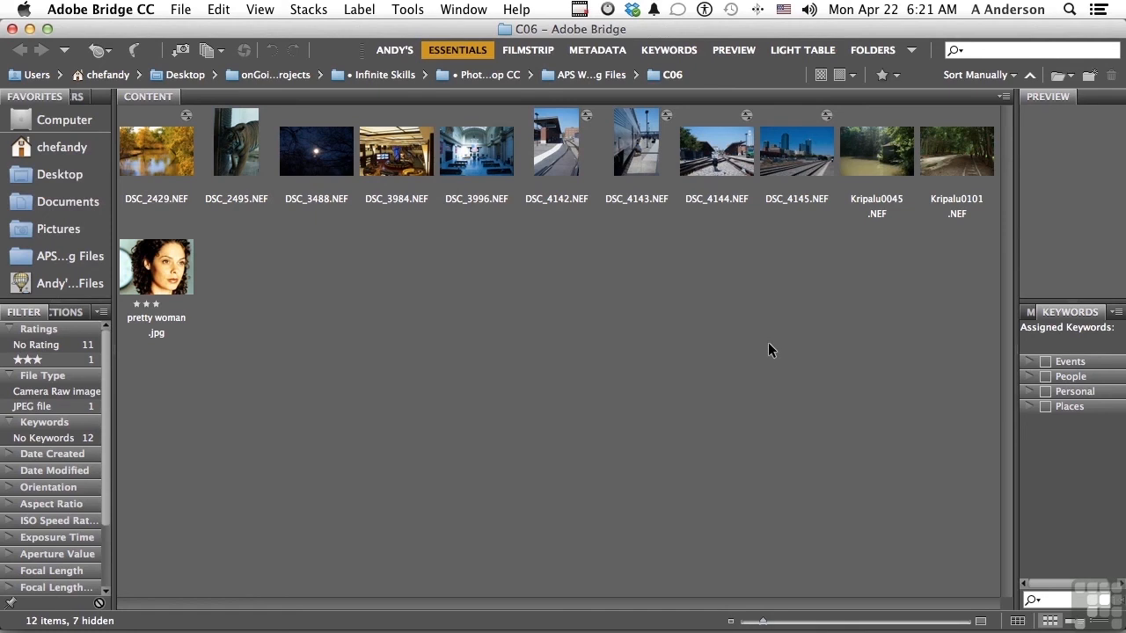
pyautogui.moveTo(616, 344)
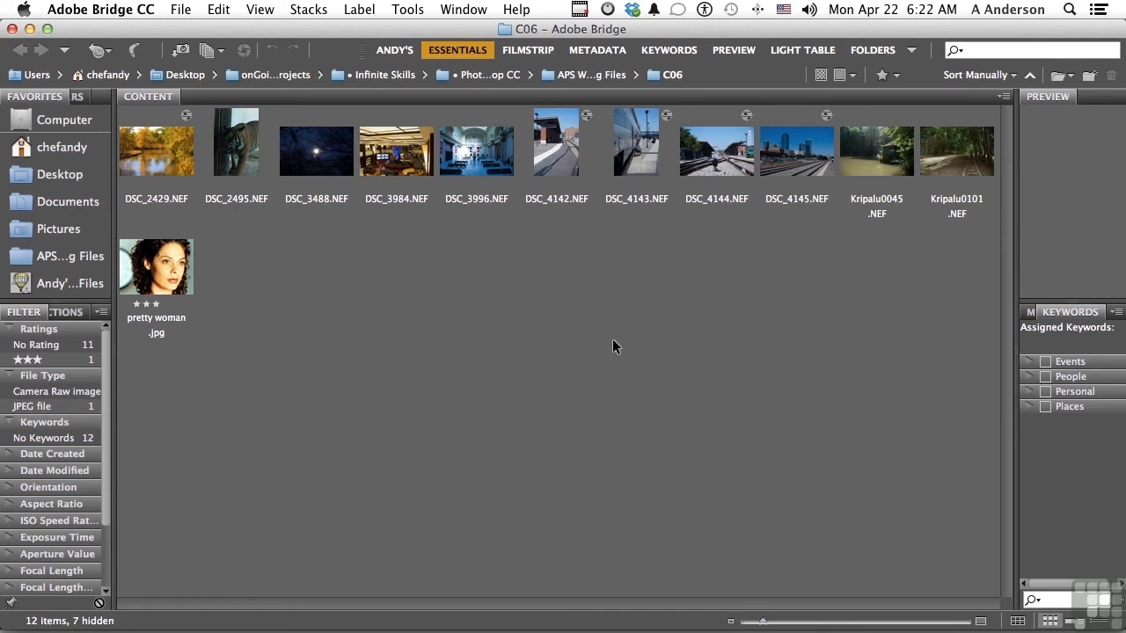